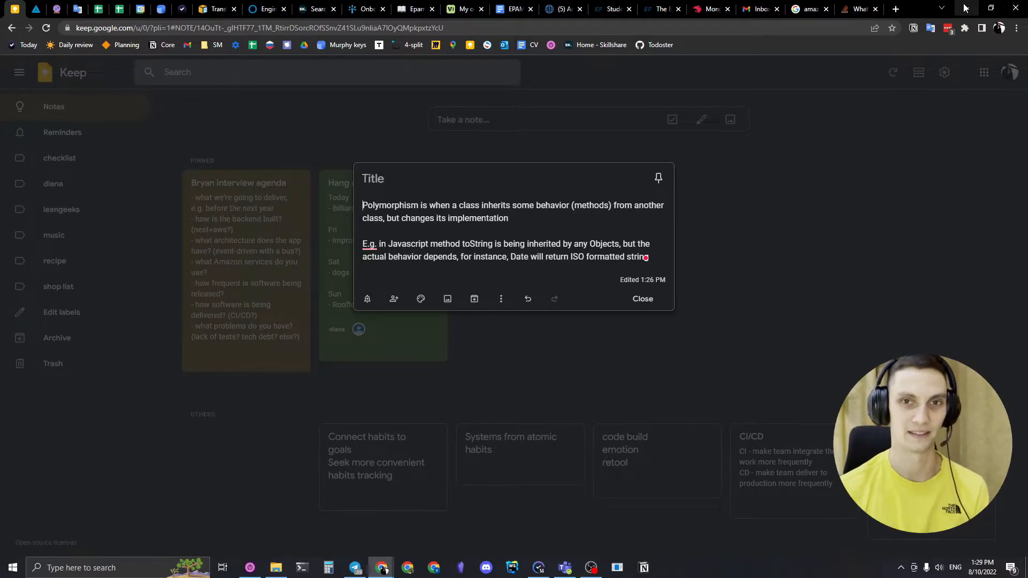
mouse_move(517, 6)
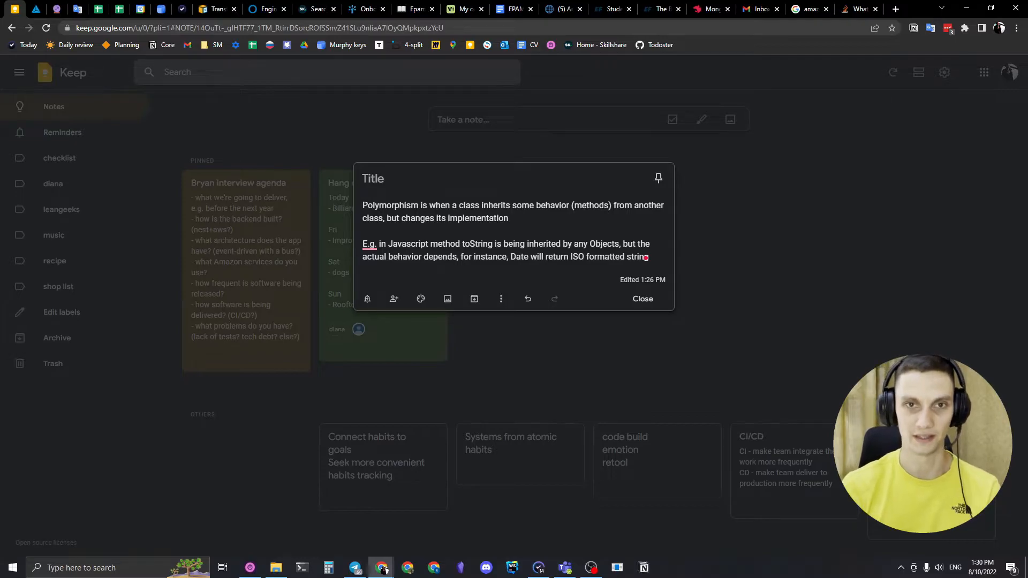
Switch to the Obsidian Z2 vault and browse its note list.
left_click(459, 568)
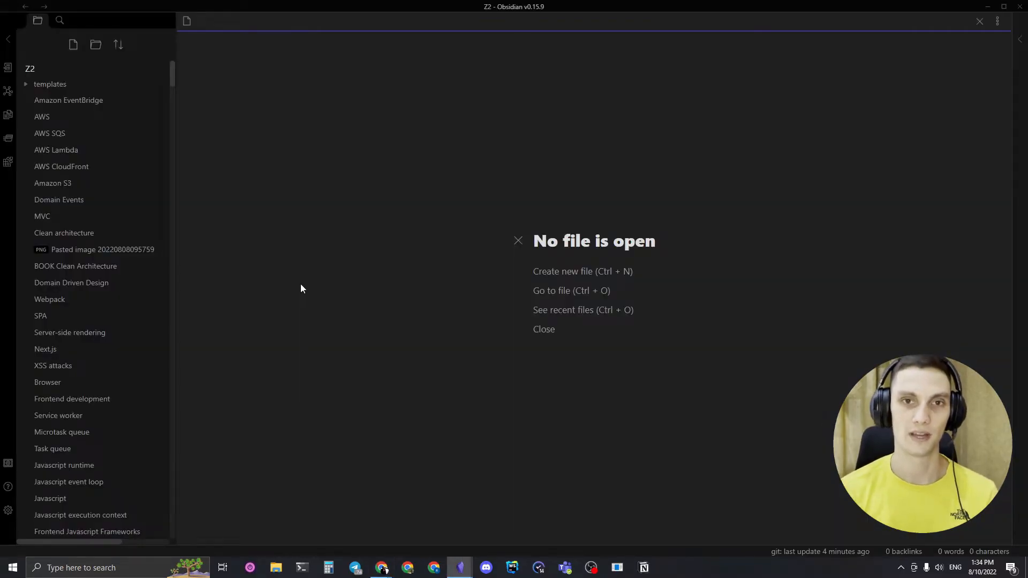
mouse_move(371, 204)
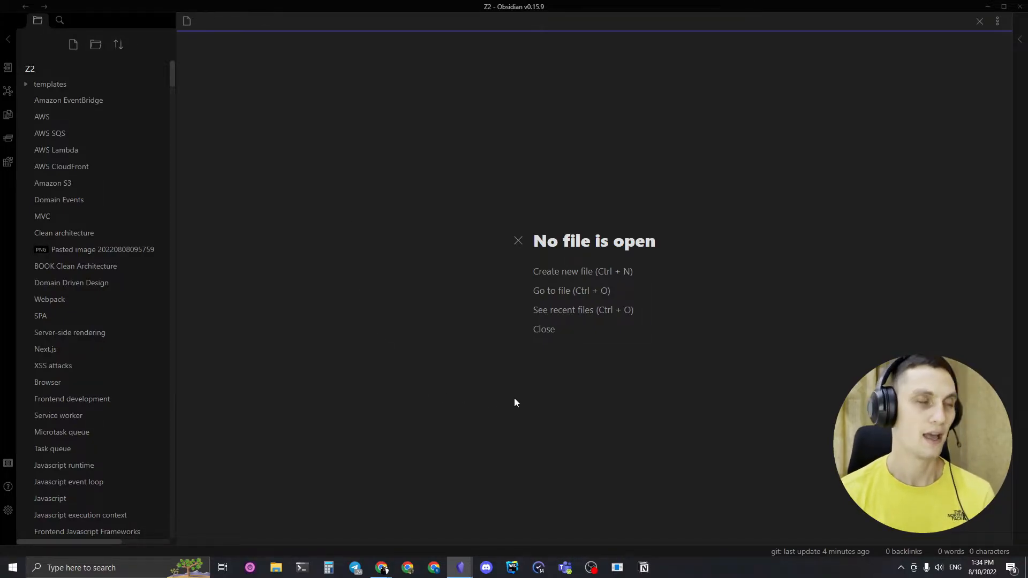
mouse_move(174, 260)
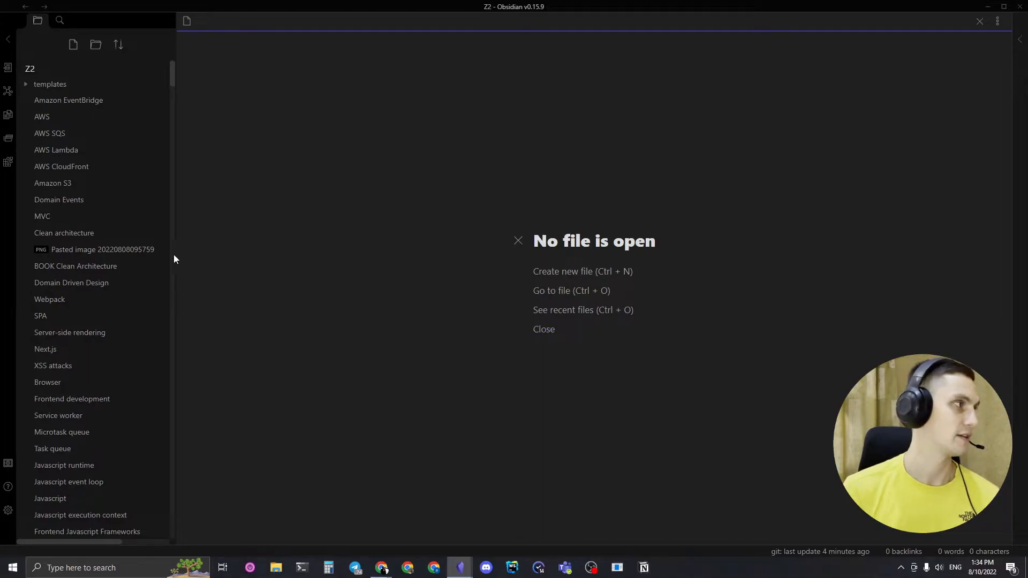
scroll("down", 3)
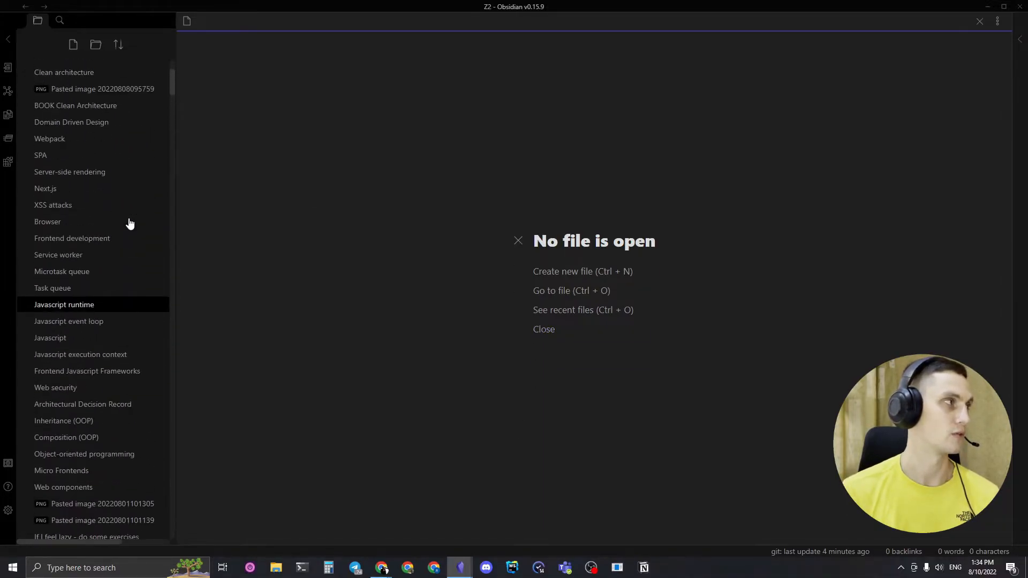
scroll("up", 3)
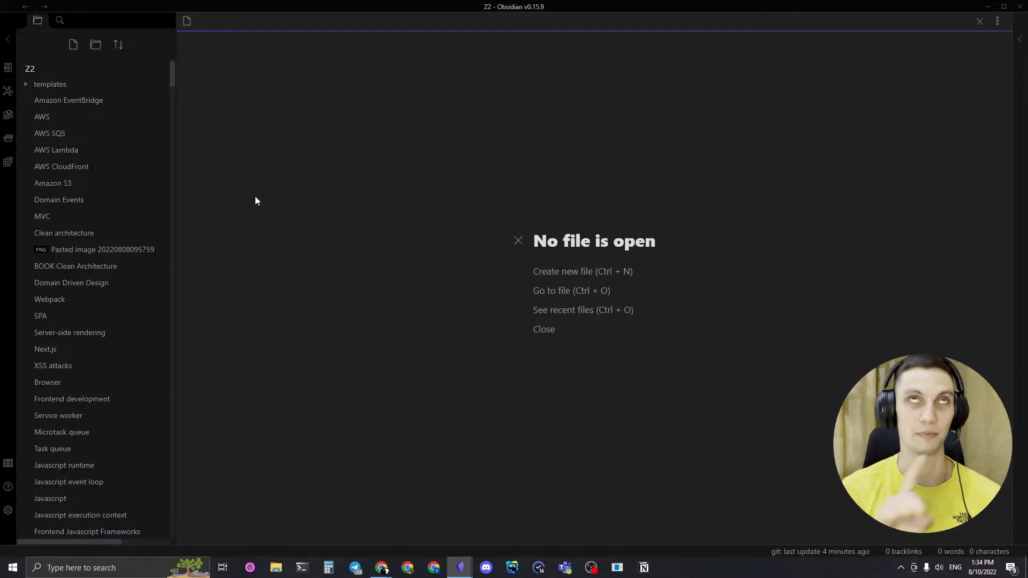
mouse_move(252, 204)
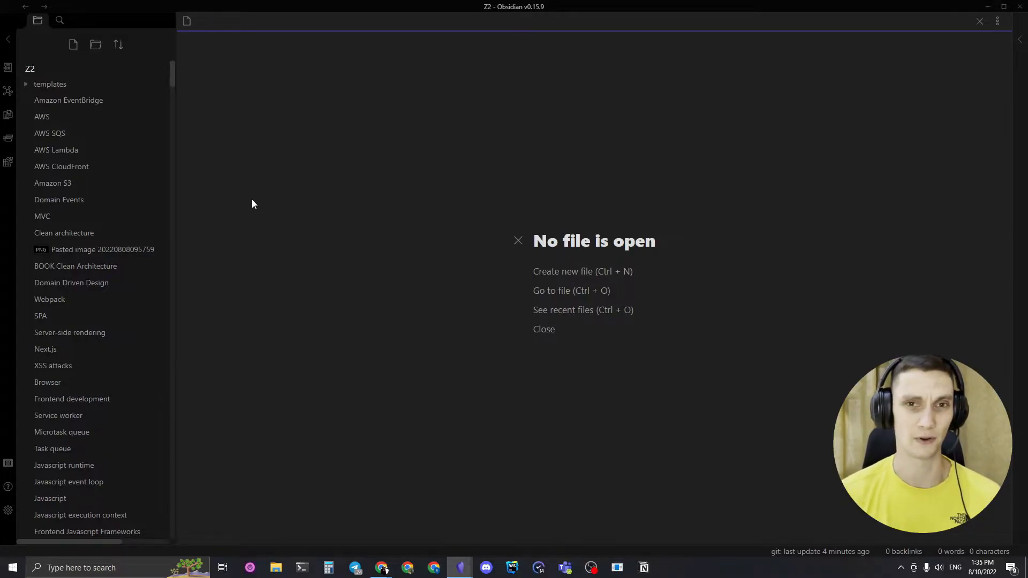
mouse_move(73, 45)
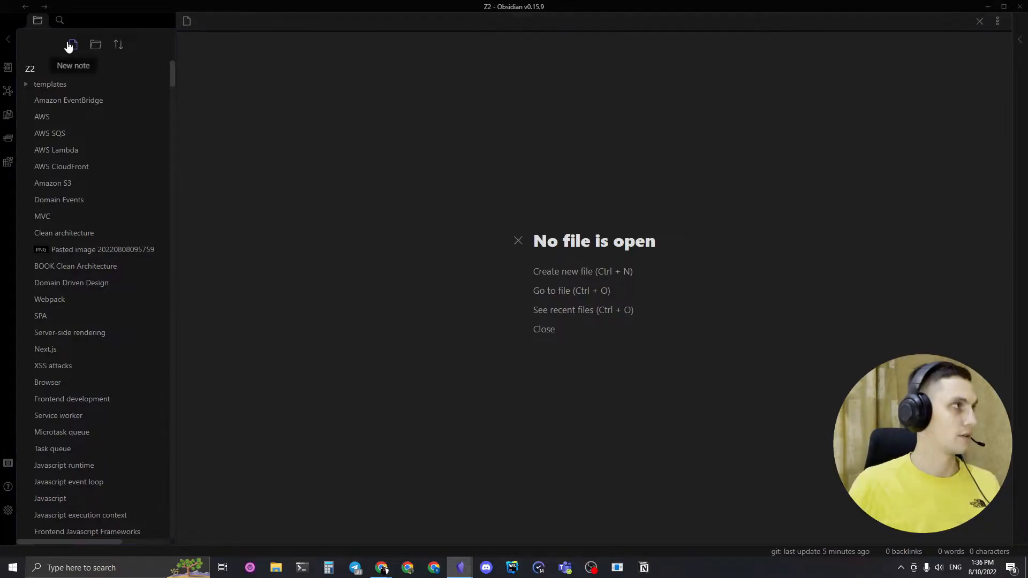
mouse_move(59, 20)
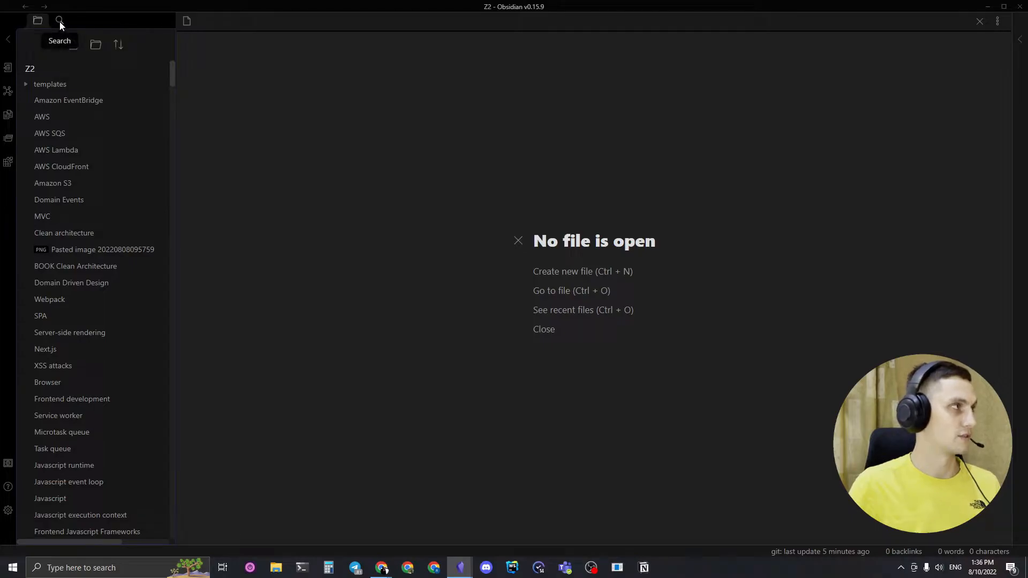
Search the vault for 'Polymor' and open the Object-oriented programming note.
left_click(59, 20)
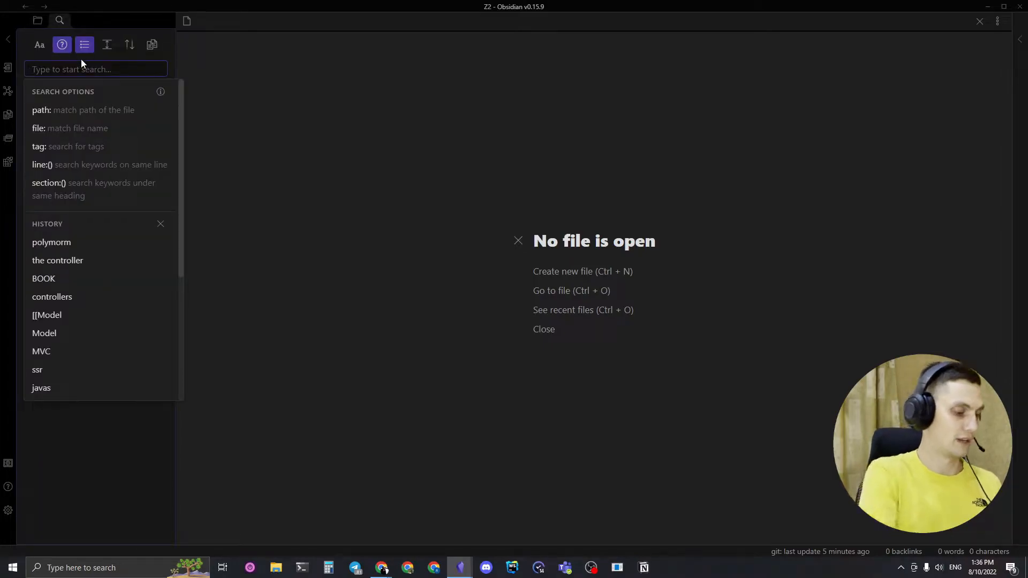
type("Poly")
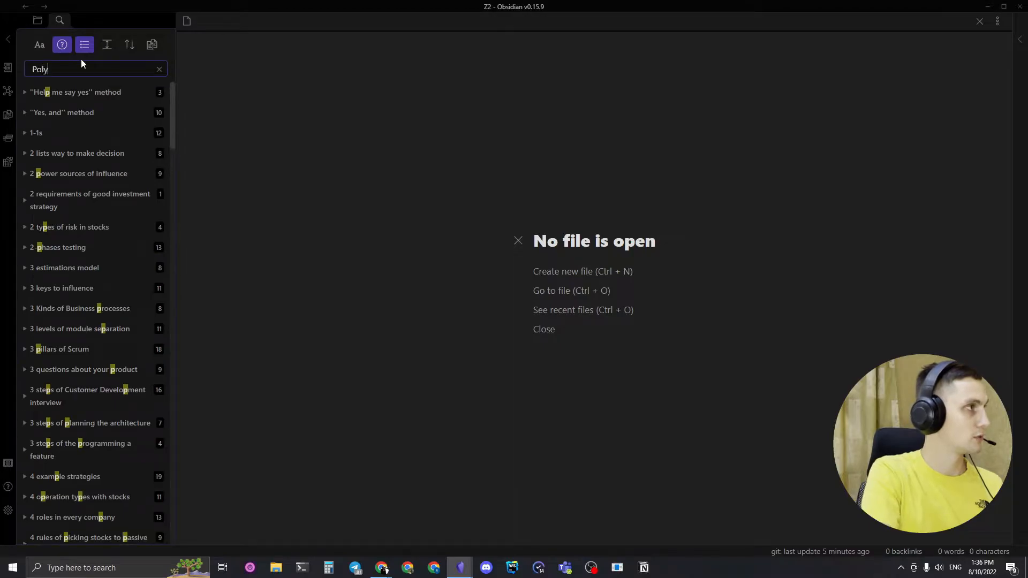
type("mor")
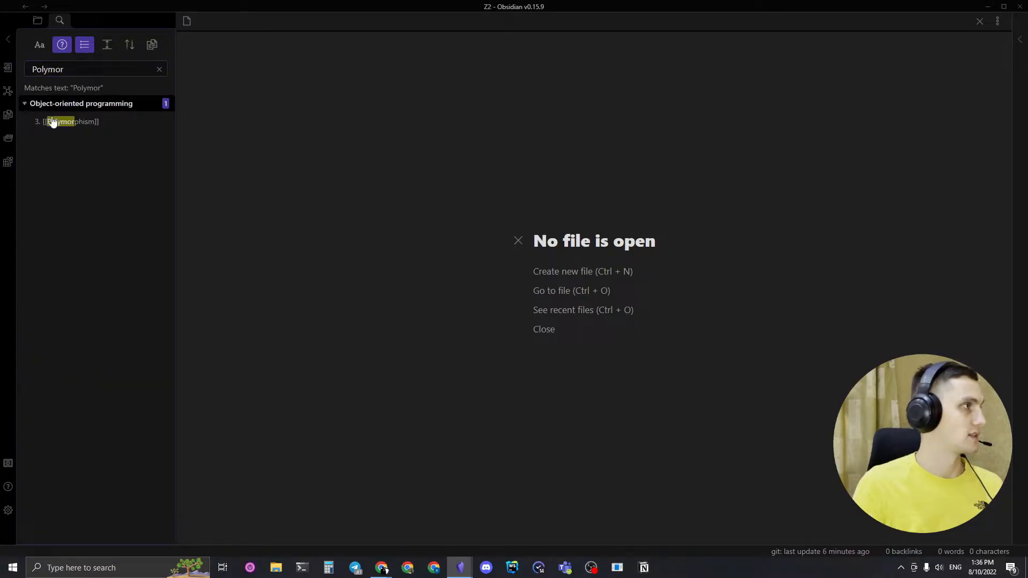
left_click(82, 103)
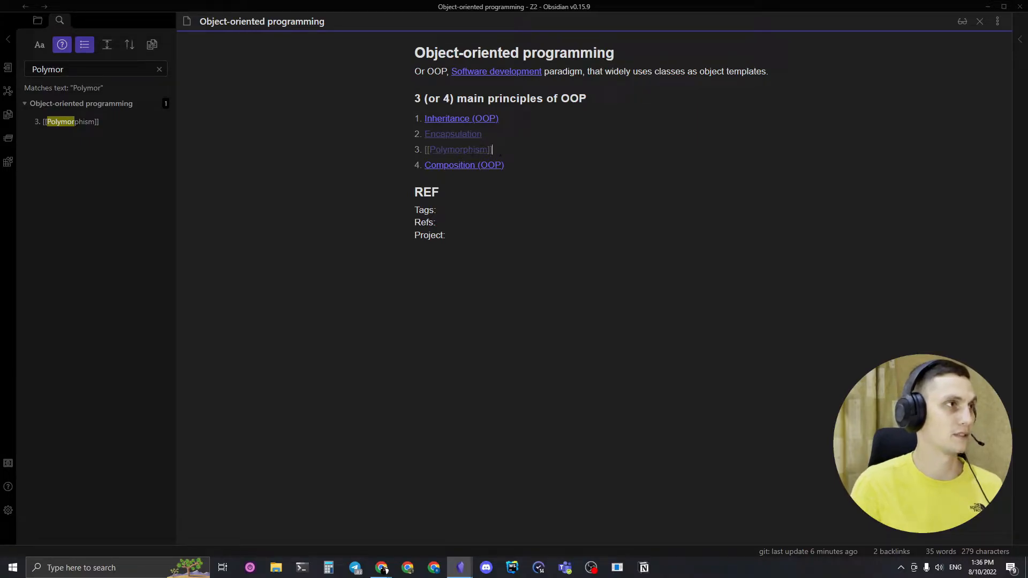
mouse_move(458, 149)
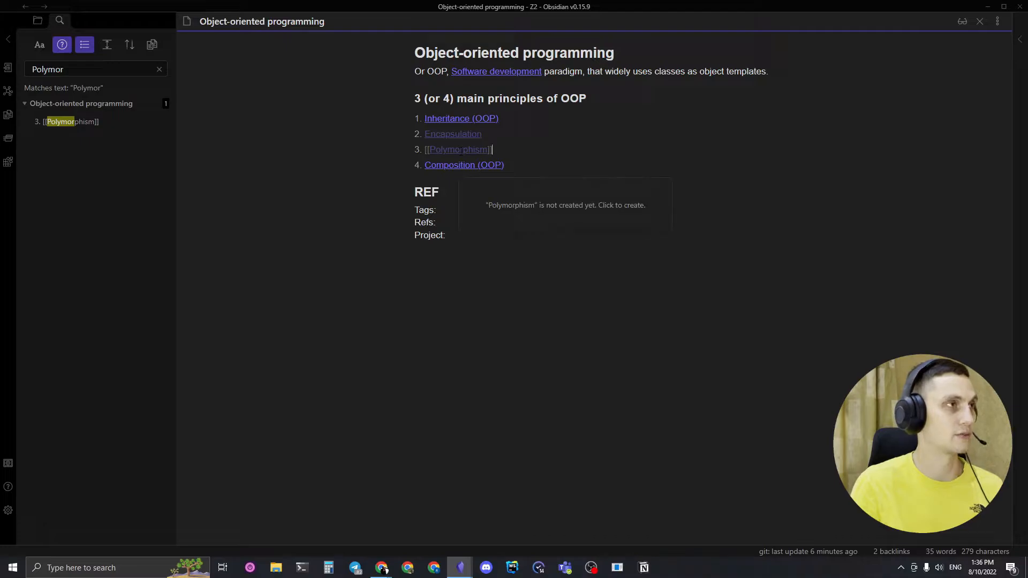
Create the Polymorphism note from its unresolved [[Polymorphism]] link.
left_click(564, 204)
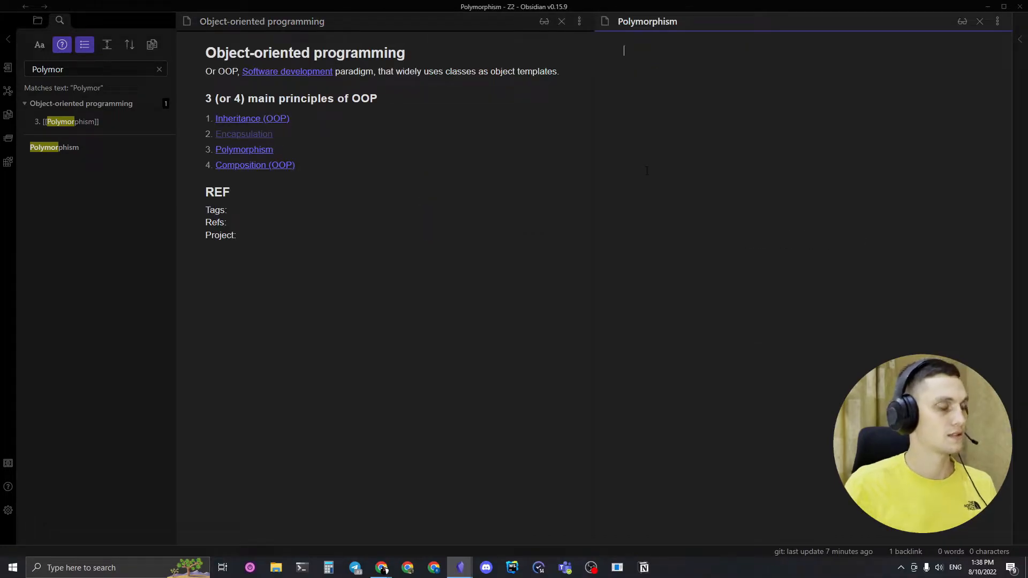
left_click(408, 567)
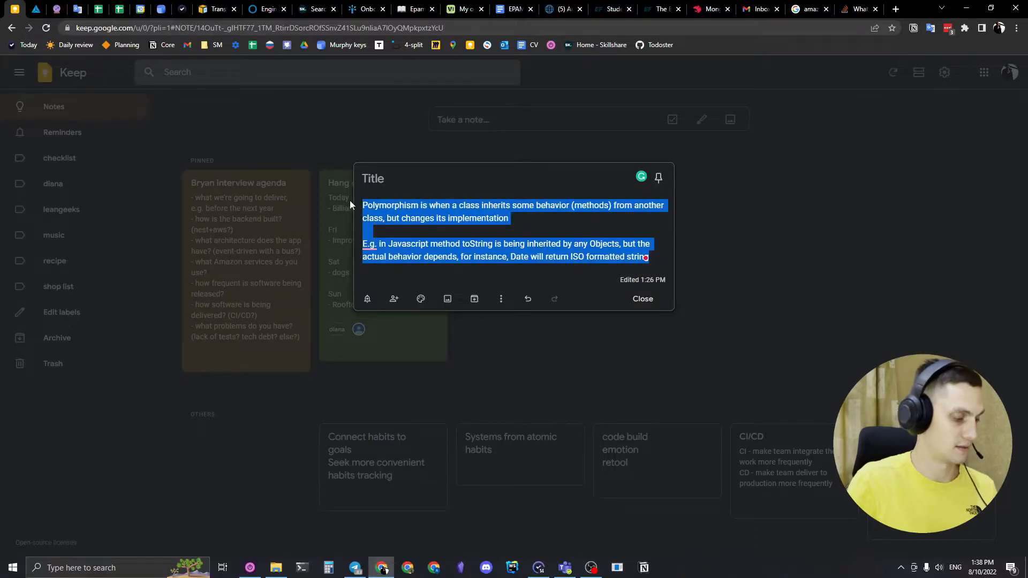
Return to the Polymorphism note with the Google Keep explanation pasted in.
left_click(459, 567)
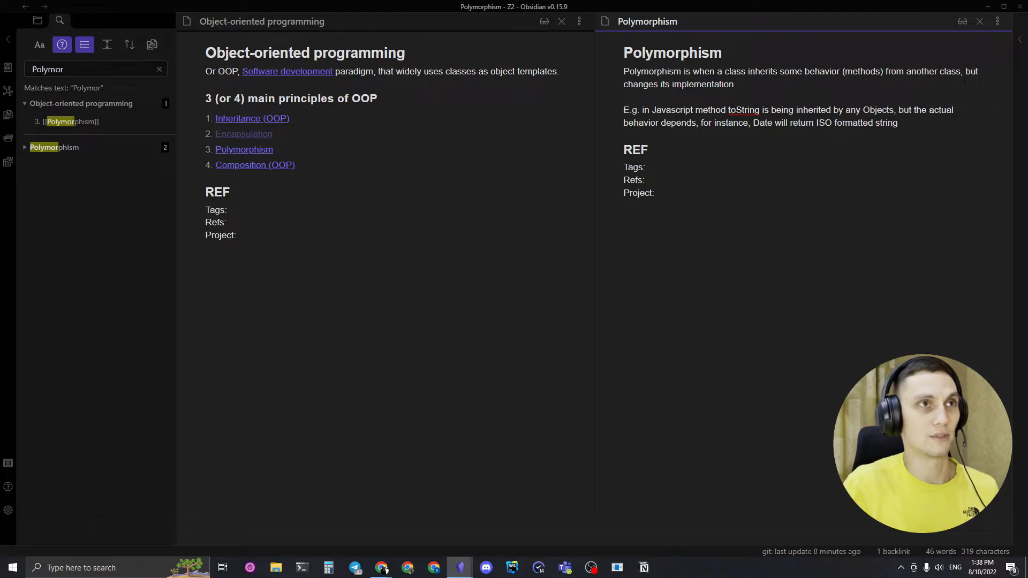
Wrap 'Javascript' in the example sentence as a [[Javascript]] link.
left_click(649, 167)
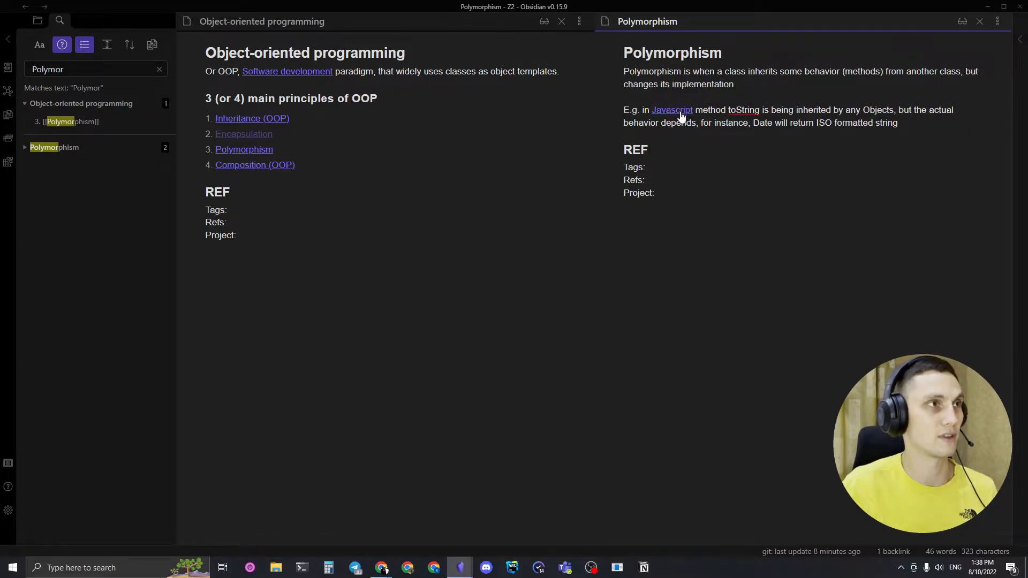
left_click(672, 110)
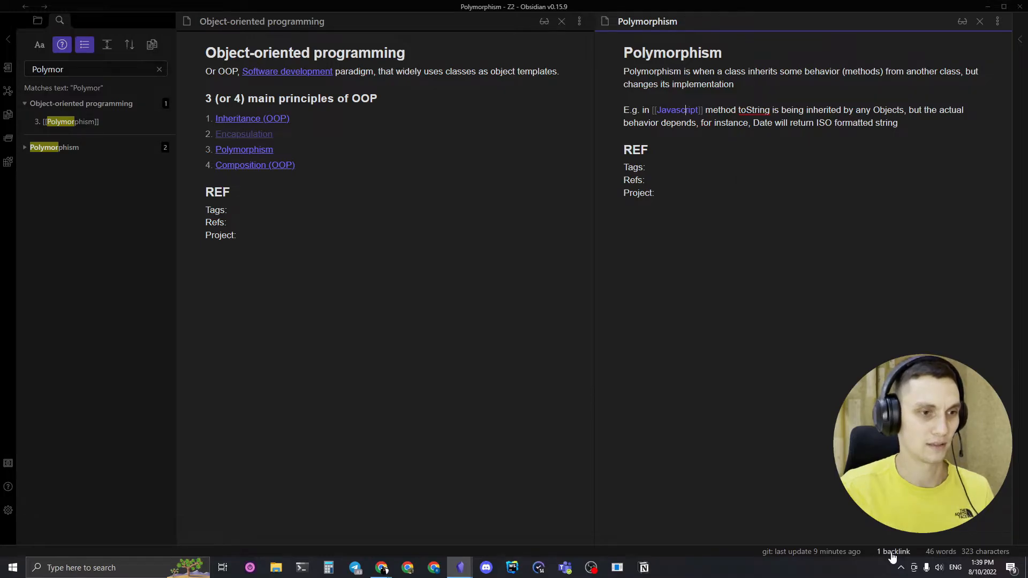
Check the notes linking to Polymorphism, then follow its link back to the note.
left_click(894, 551)
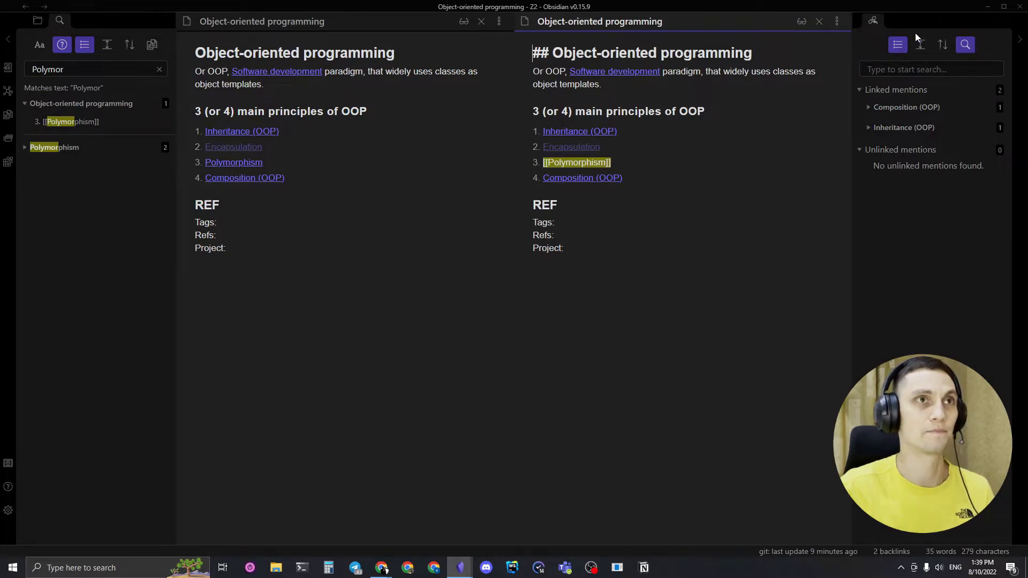
left_click(873, 20)
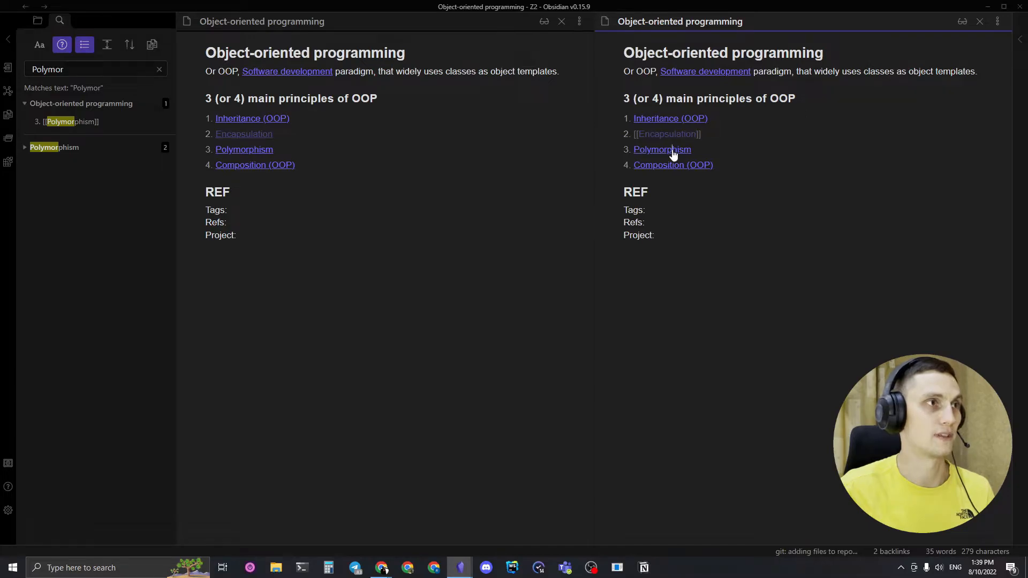
left_click(662, 150)
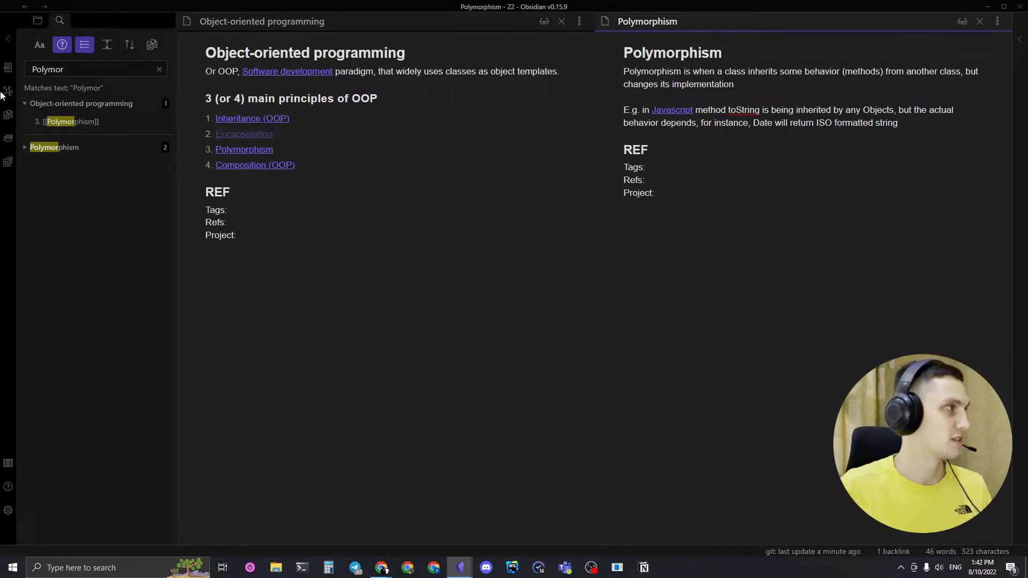
Show the vault graph, close the Object-oriented programming note, and show the note list.
left_click(9, 90)
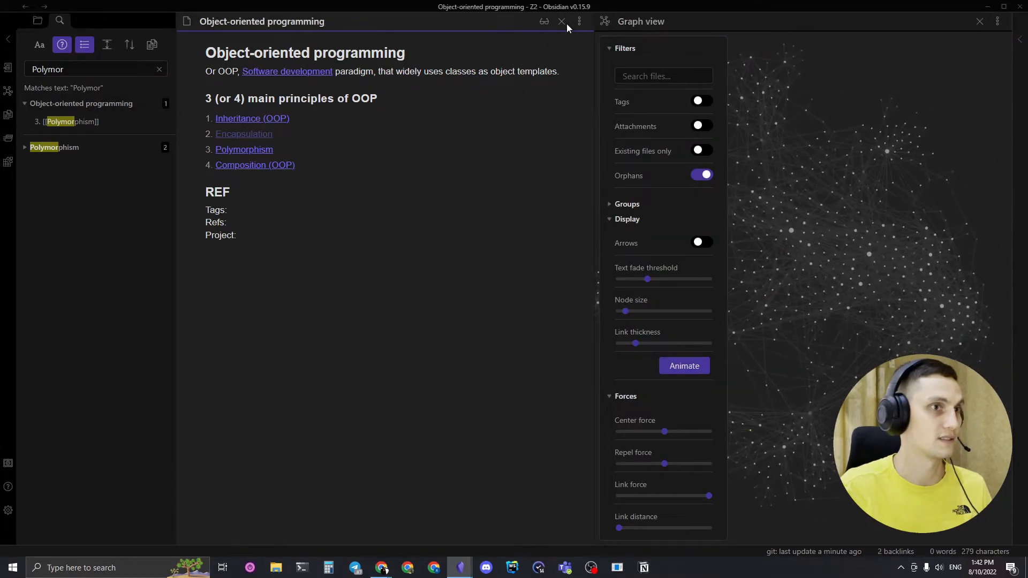
left_click(561, 21)
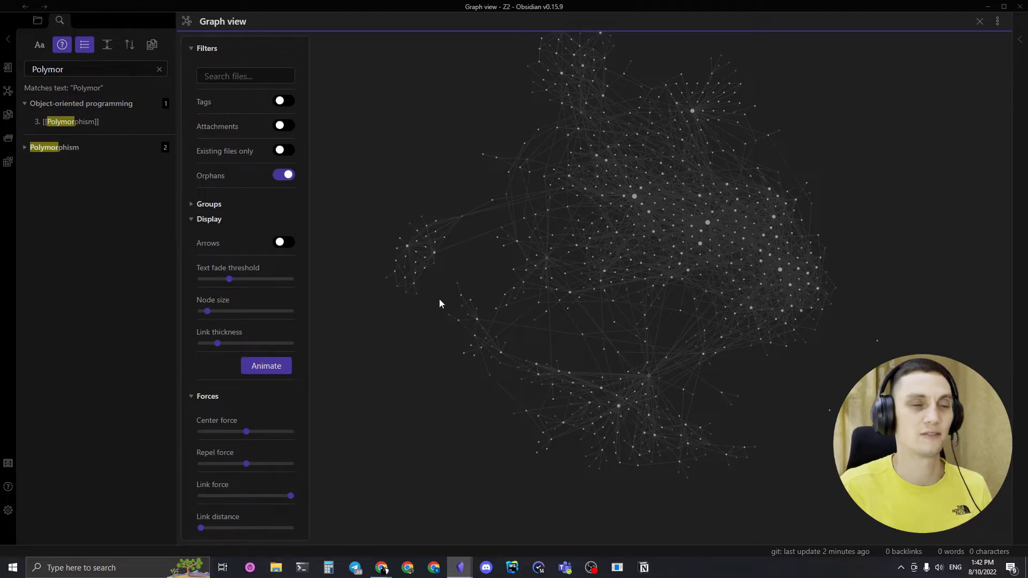
left_click(37, 21)
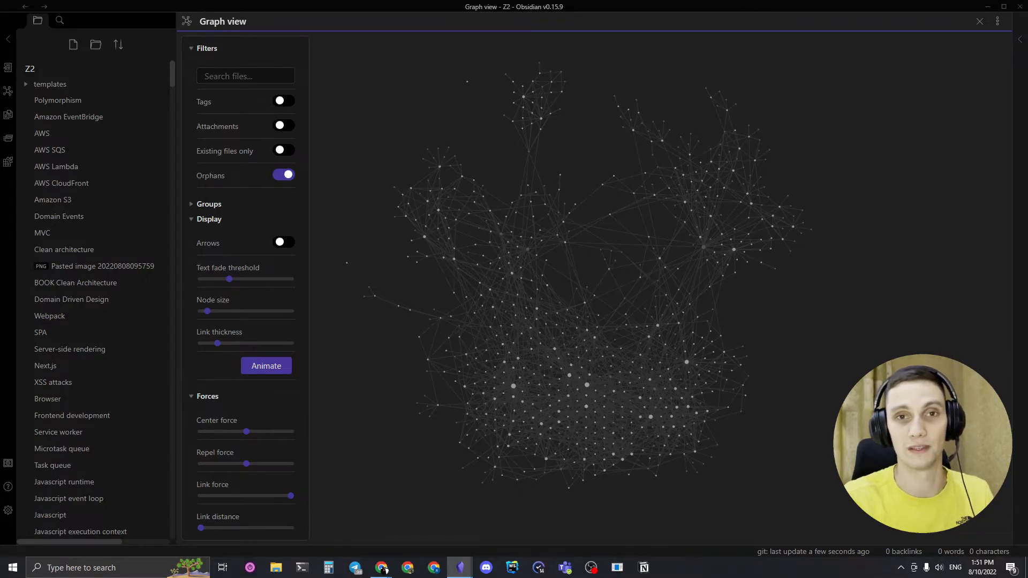
mouse_move(59, 20)
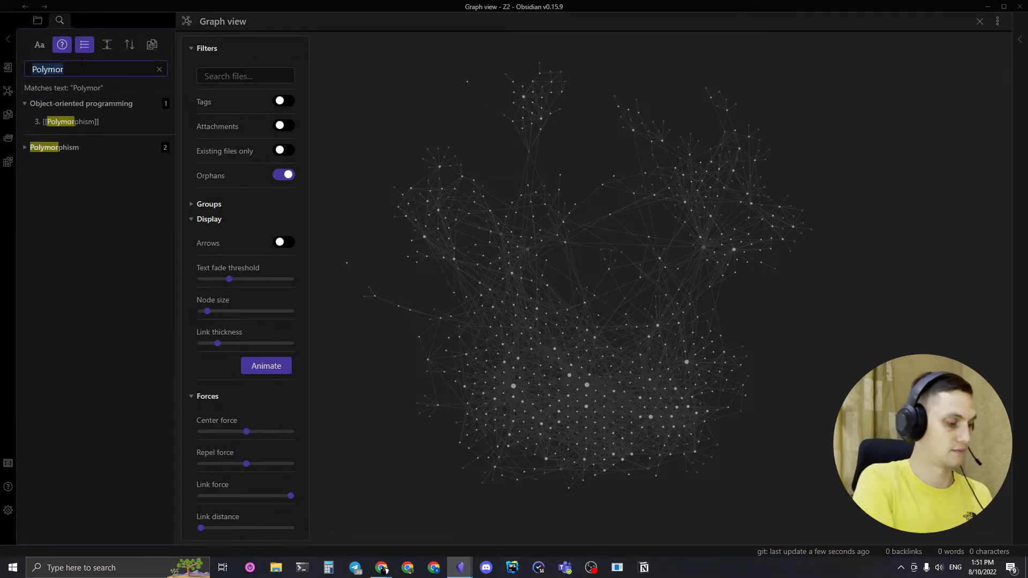
Search the vault for 'book clea' and open BOOK Clean Architecture.
type("book cle")
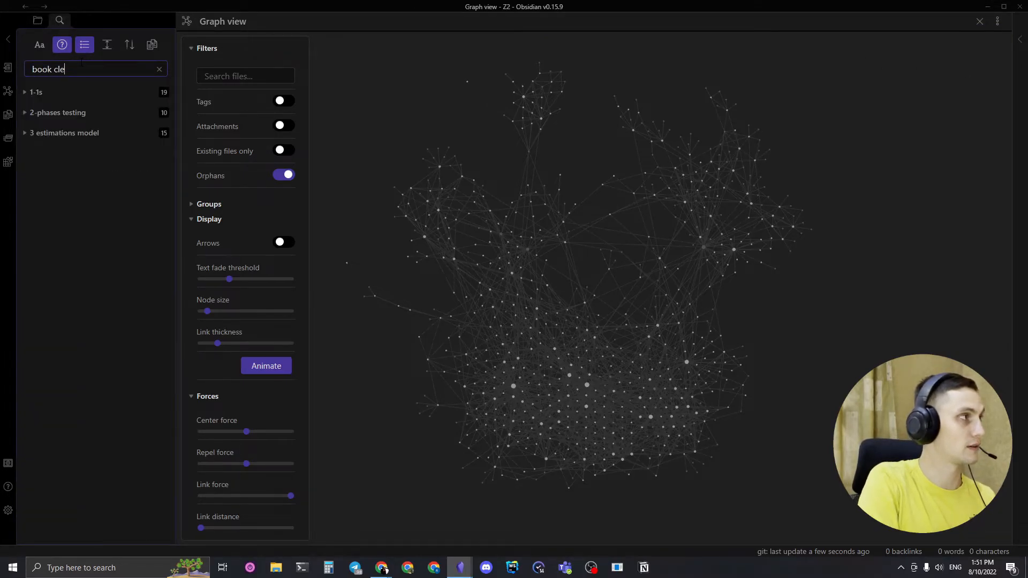
type("a")
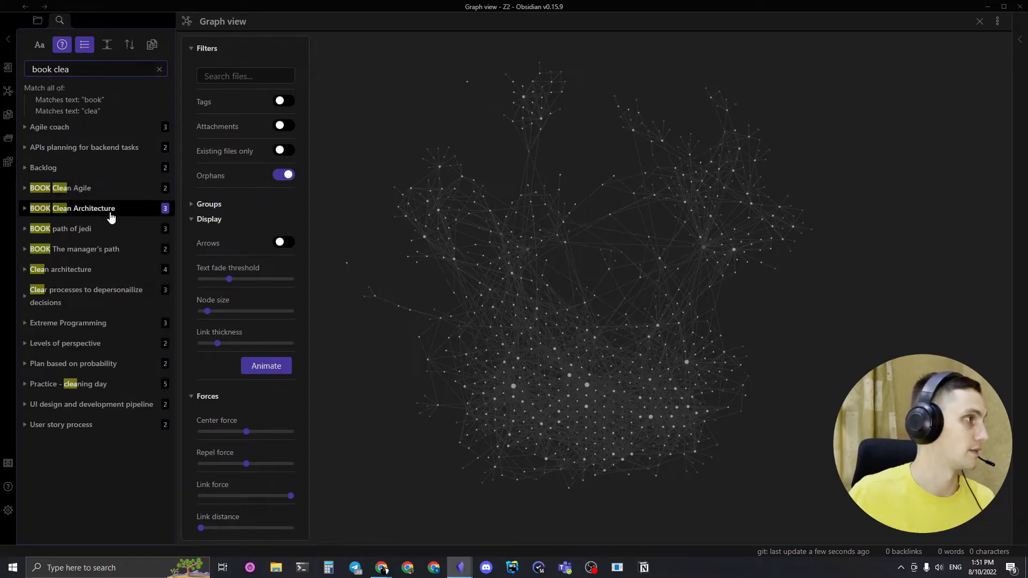
left_click(72, 208)
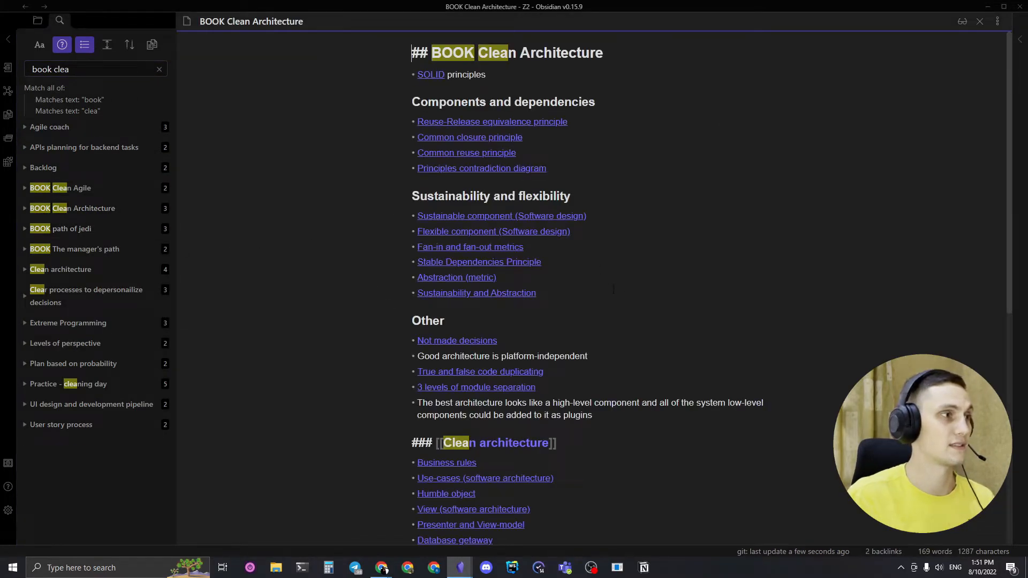
mouse_move(658, 315)
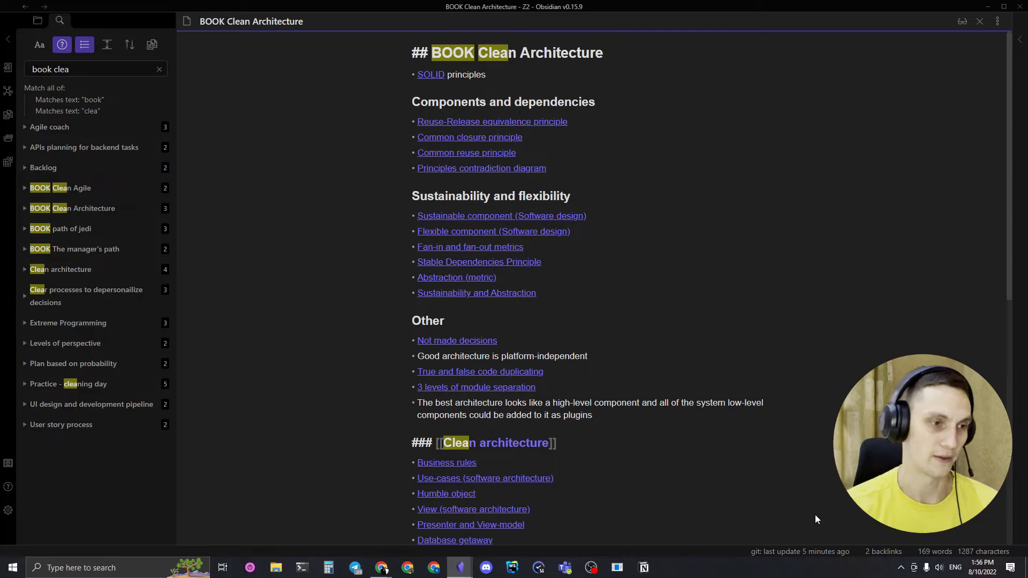
mouse_move(808, 465)
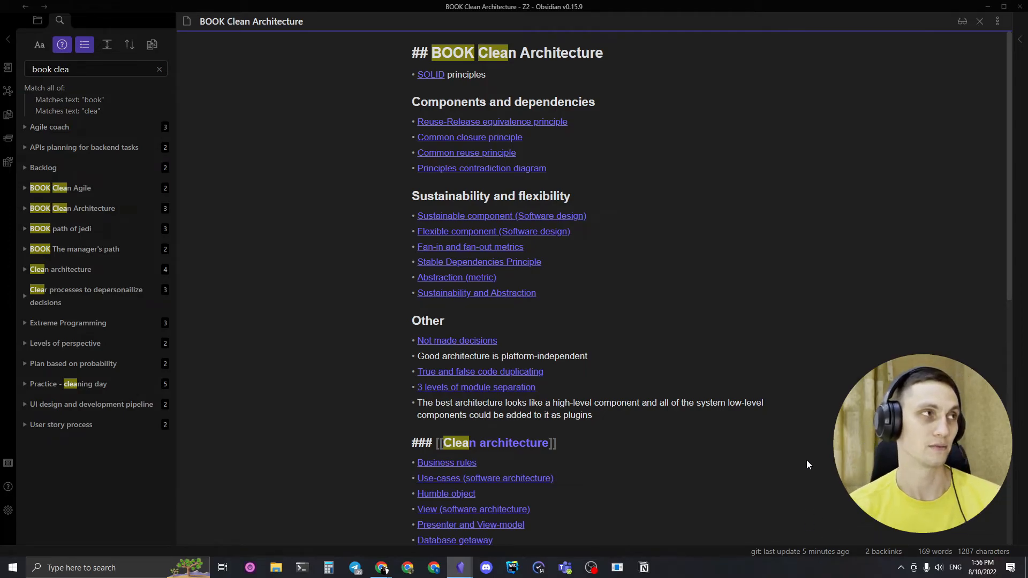